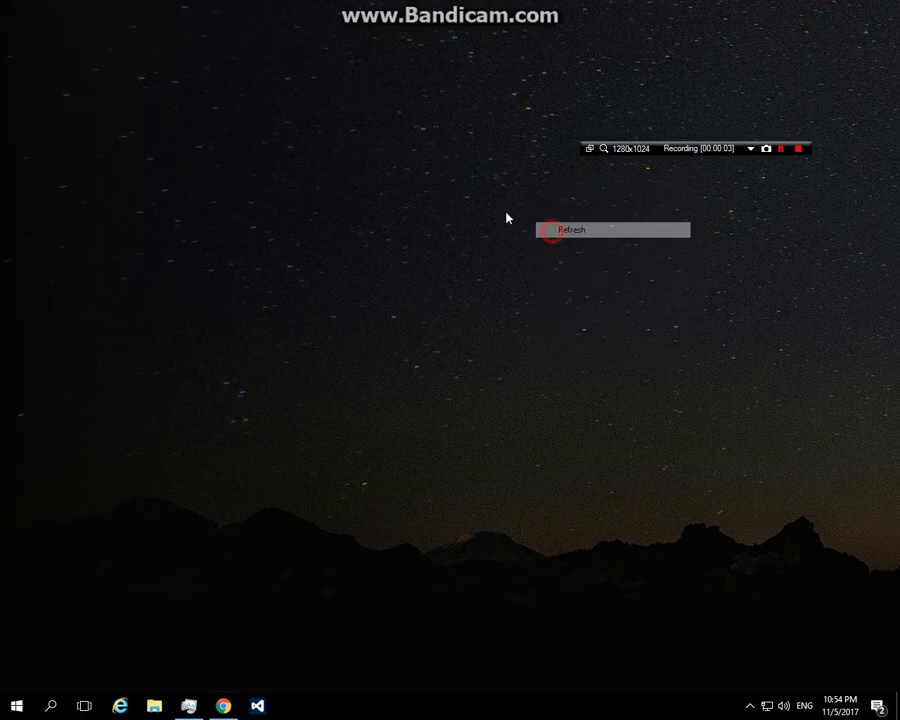
Refresh the desktop so the UFC folder and UFC Checker files appear
right_click(448, 160)
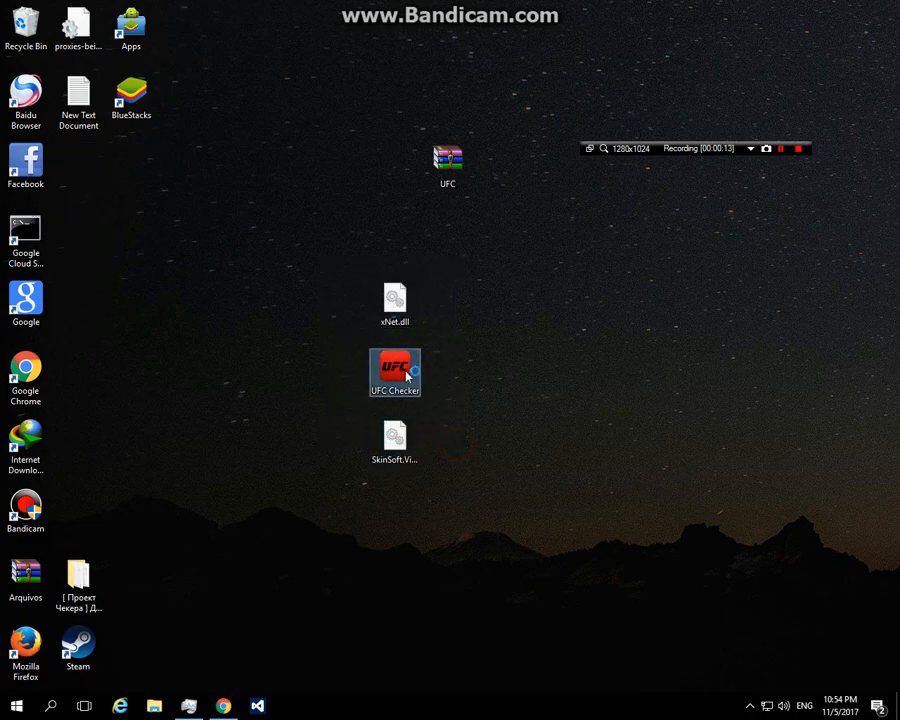
mouse_move(410, 376)
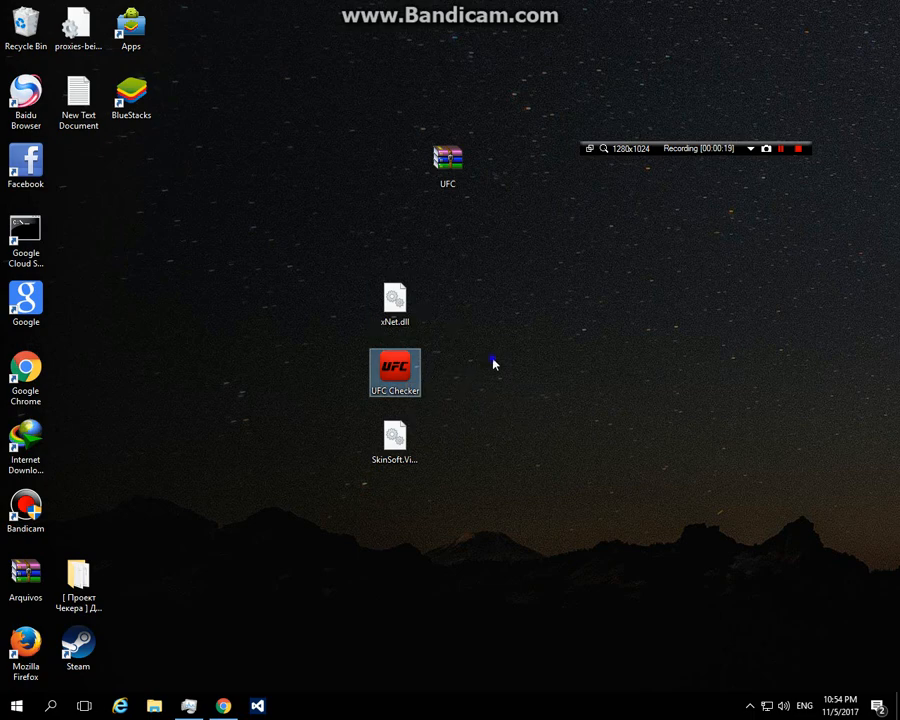
Launch UFC Checker and load the account list file, giving 13416 accounts
double_click(394, 372)
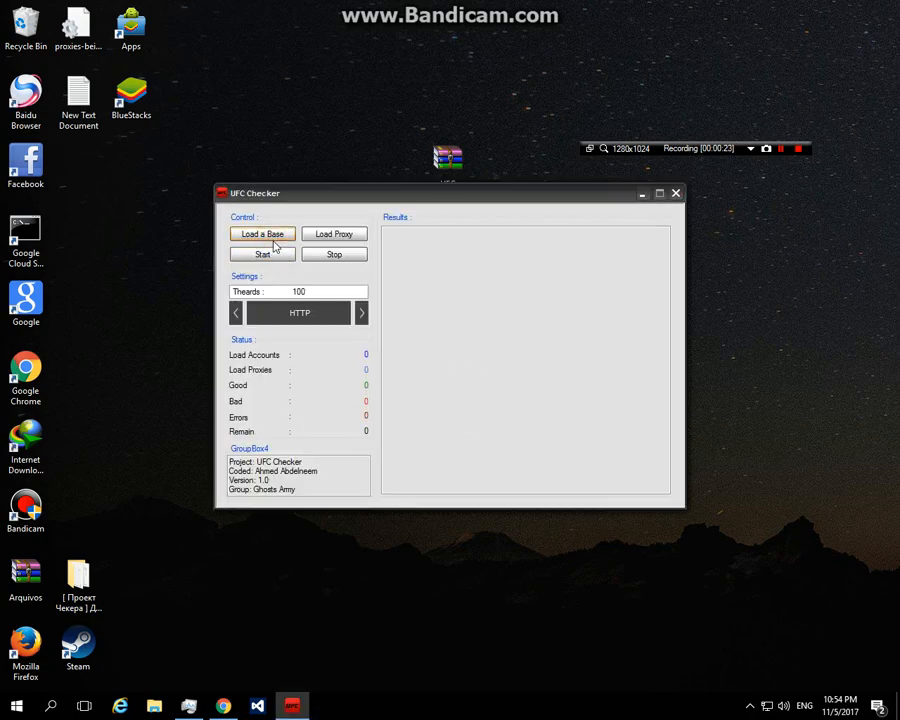
left_click(260, 232)
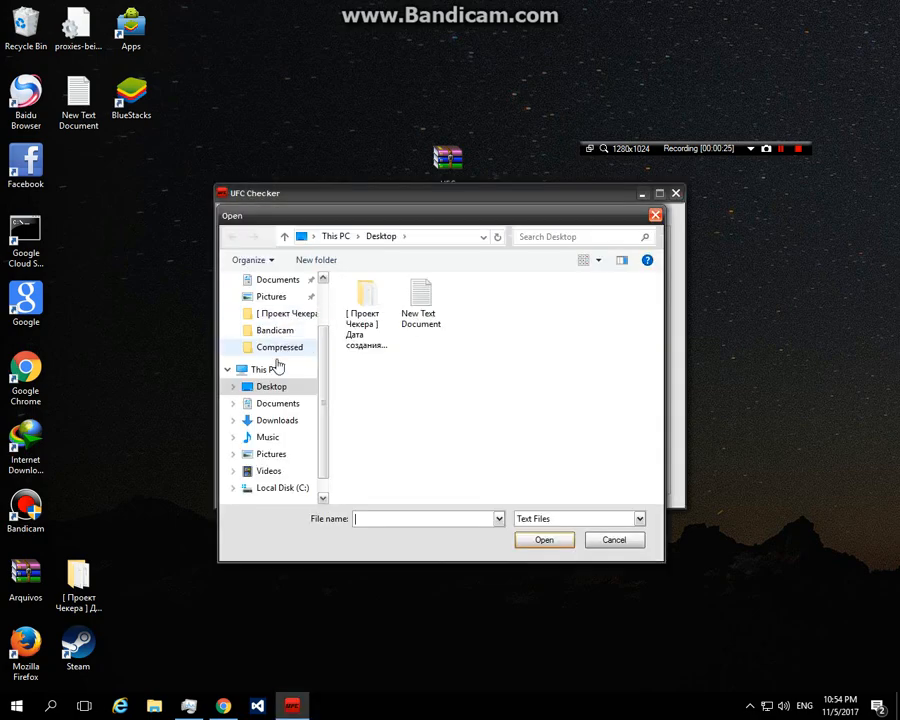
left_click(276, 420)
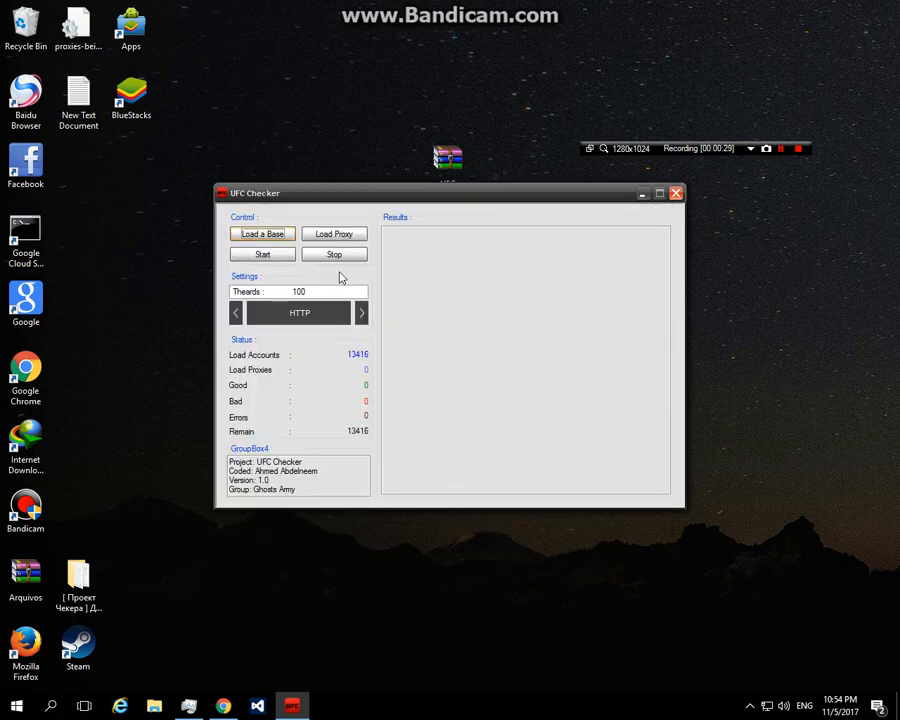
Load the proxy list file, giving about 1440 proxies ready to run
left_click(260, 232)
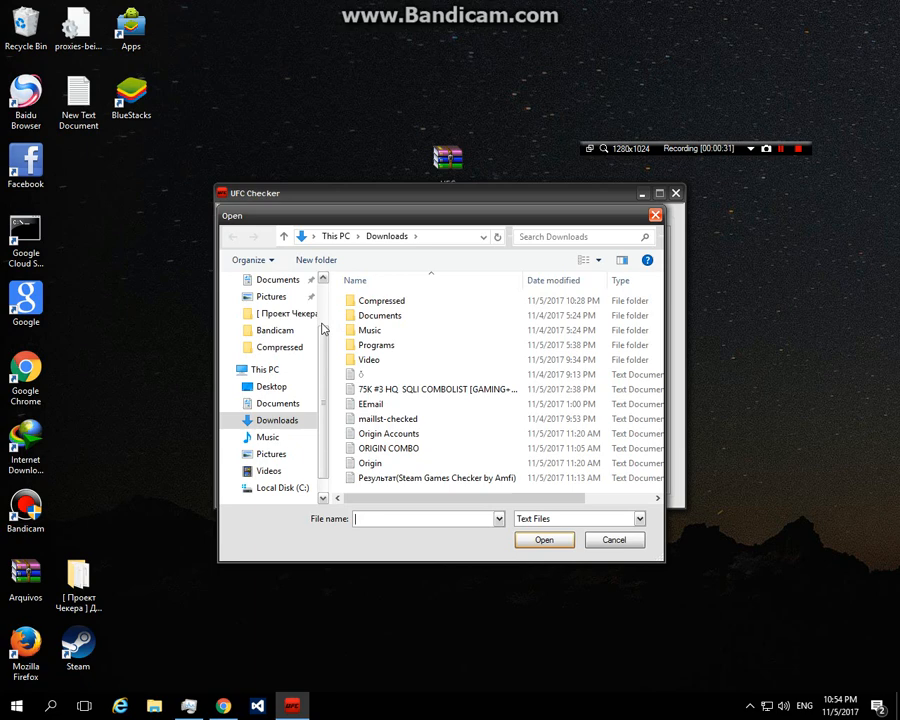
left_click(272, 386)
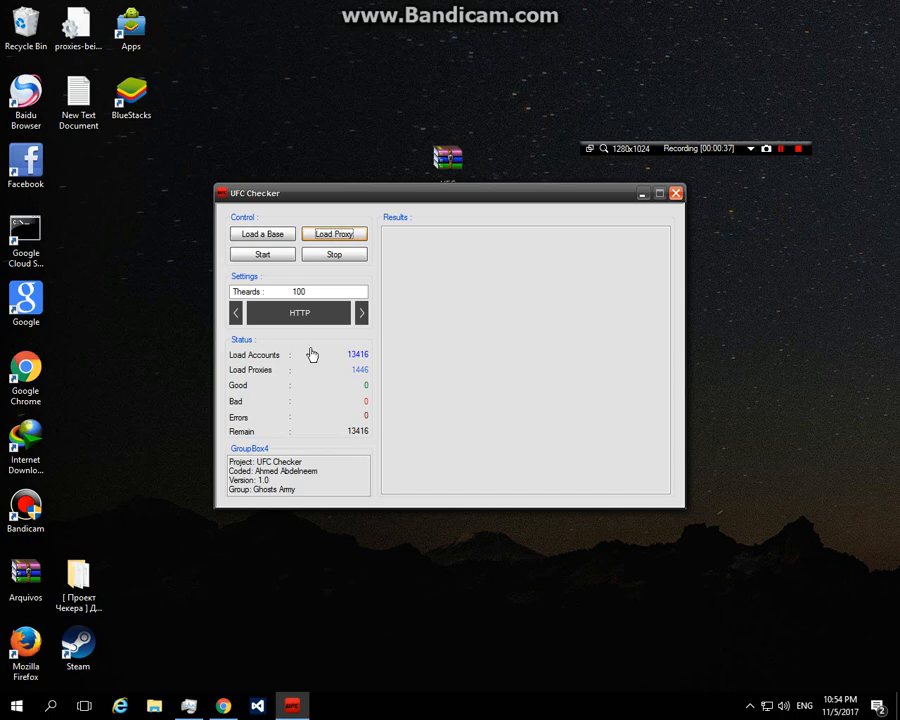
Leave the checker and switch to Chrome showing the 2pac – 300 Warriors YouTube video
left_click(360, 312)
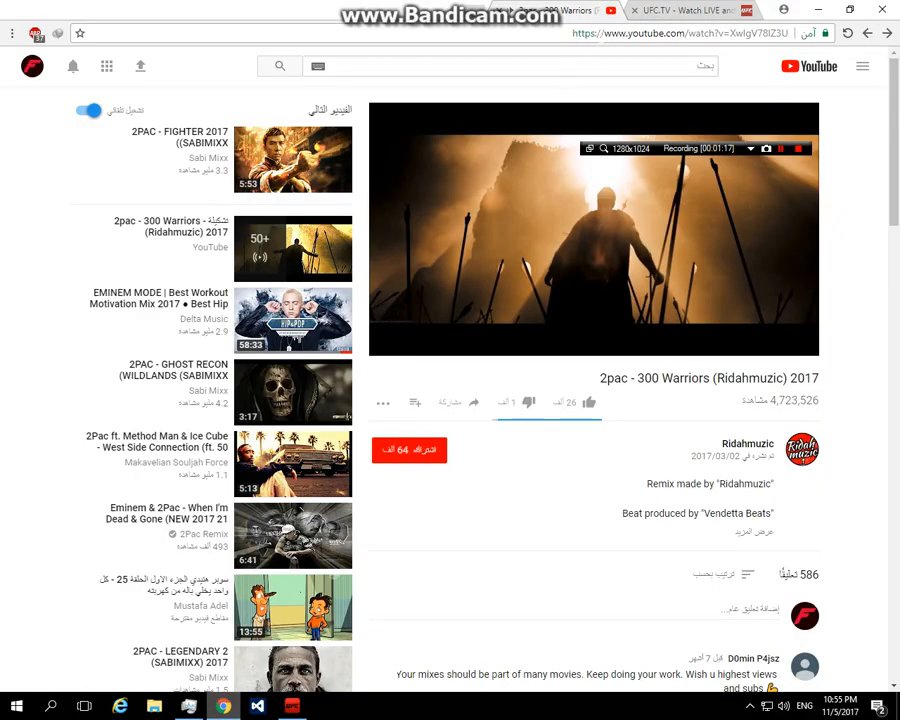
Sign in to UFC.TV with the account password and dismiss Chrome's save-password prompt
left_click(684, 10)
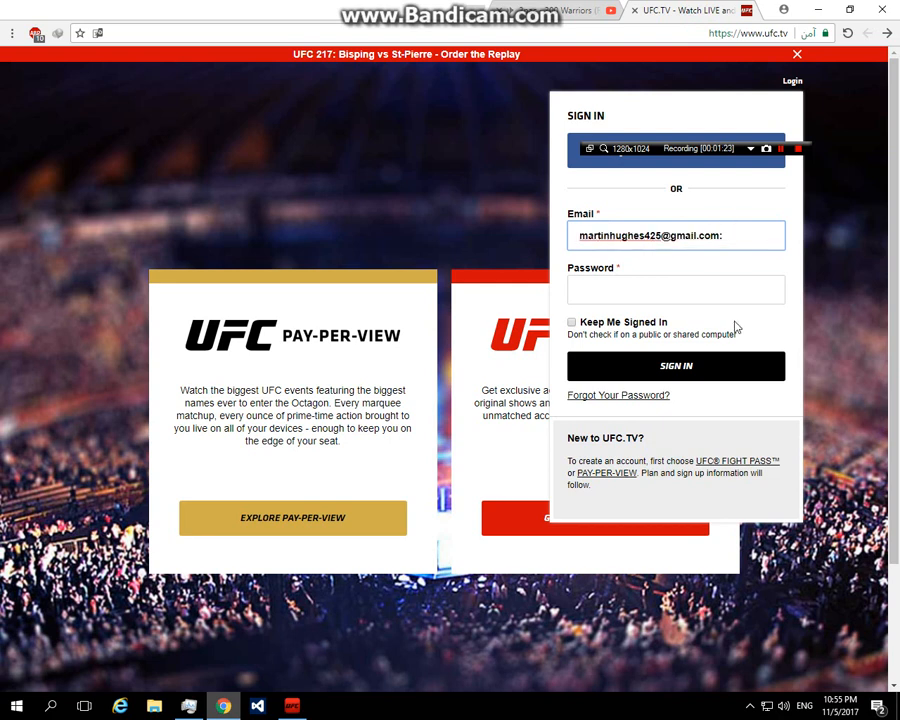
left_click(676, 364)
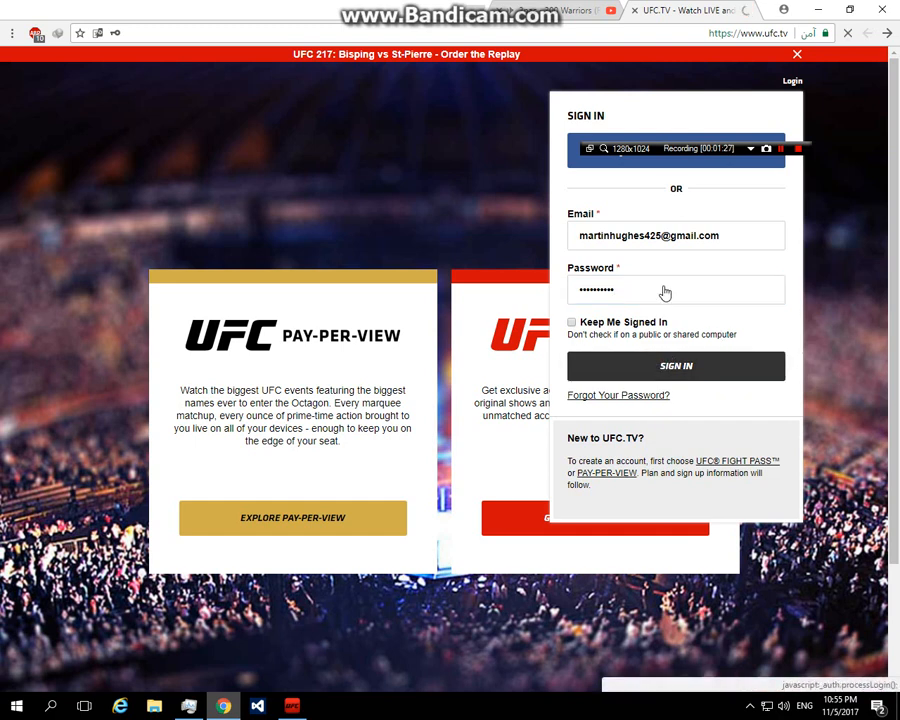
left_click(676, 364)
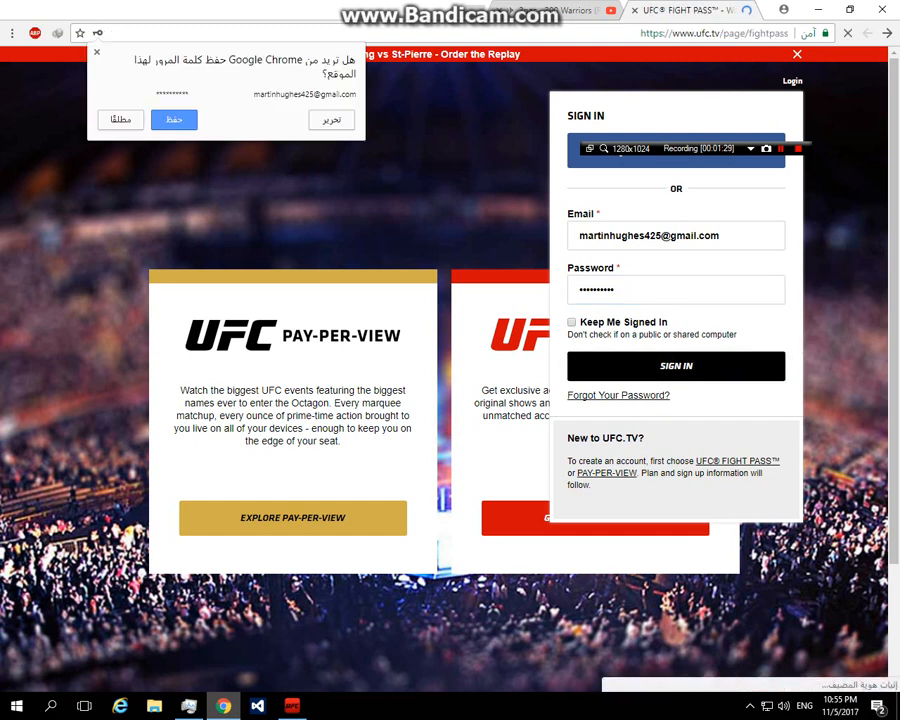
left_click(120, 120)
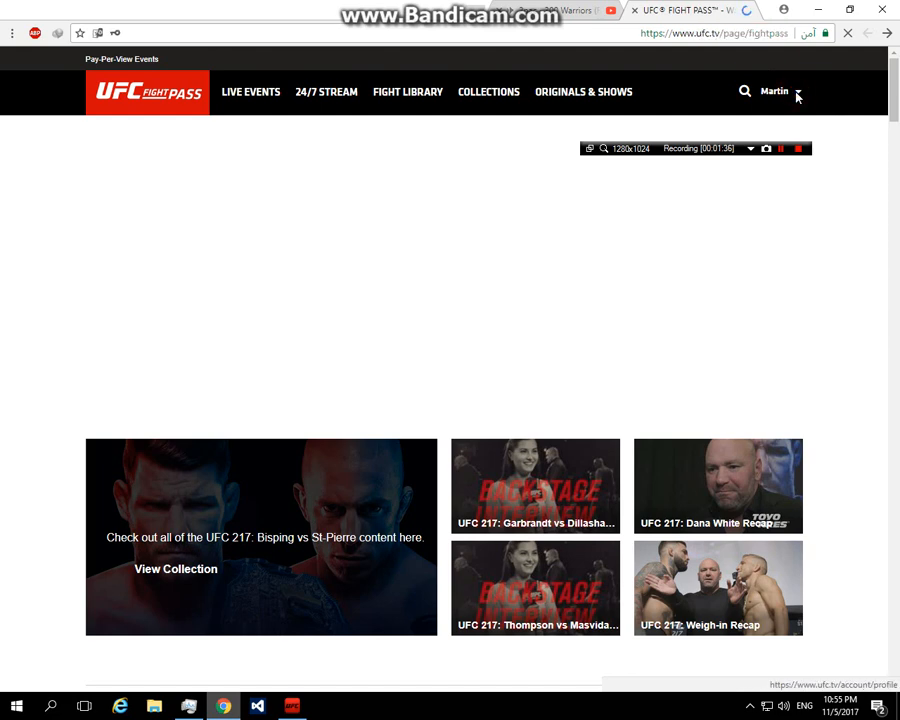
Open the account profile page and select the newsletter preference answer
left_click(776, 92)
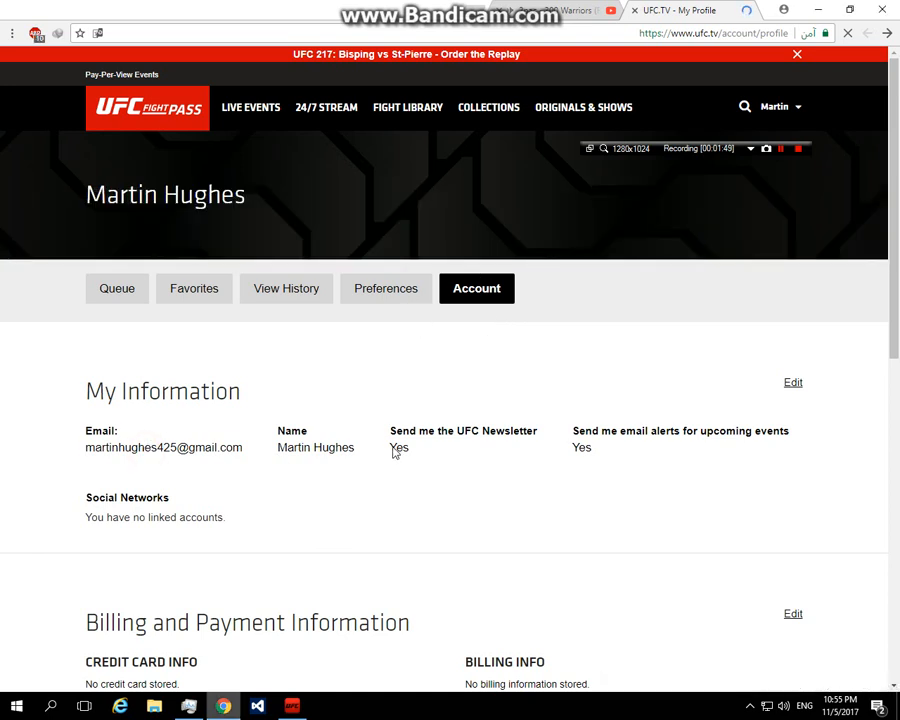
double_click(398, 448)
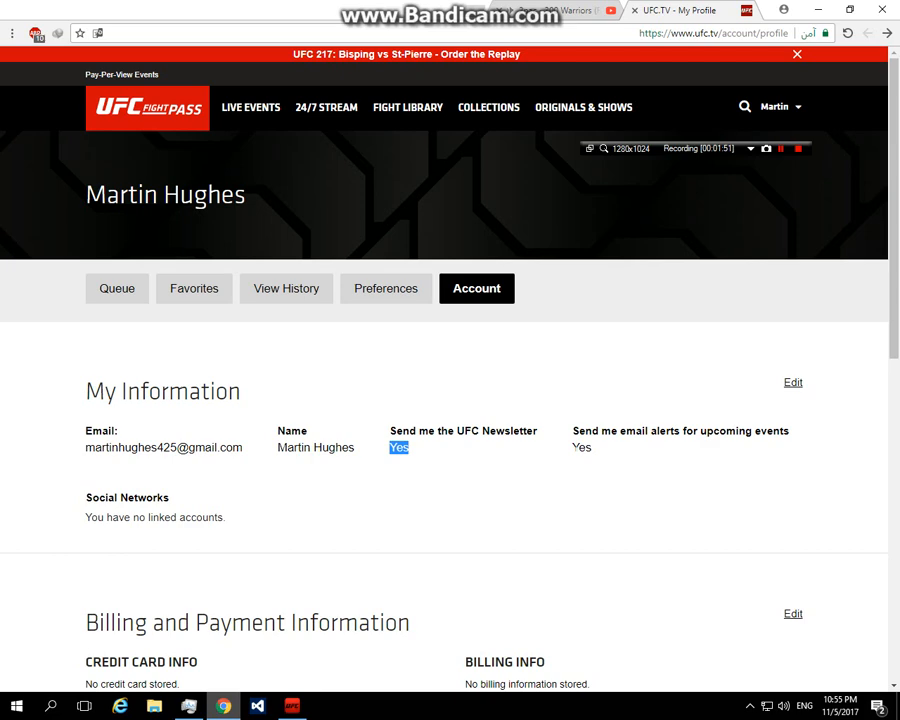